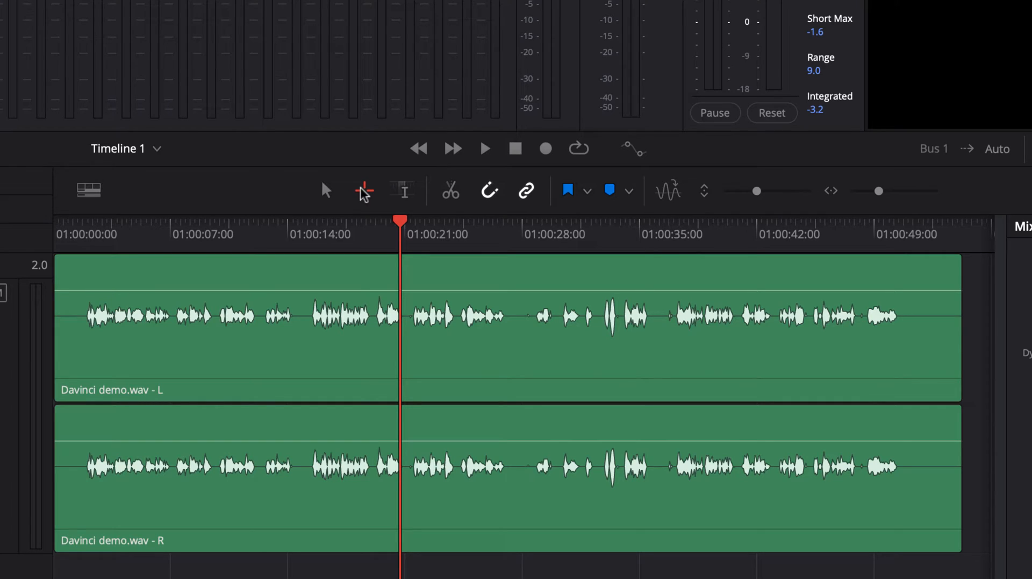
mouse_move(364, 195)
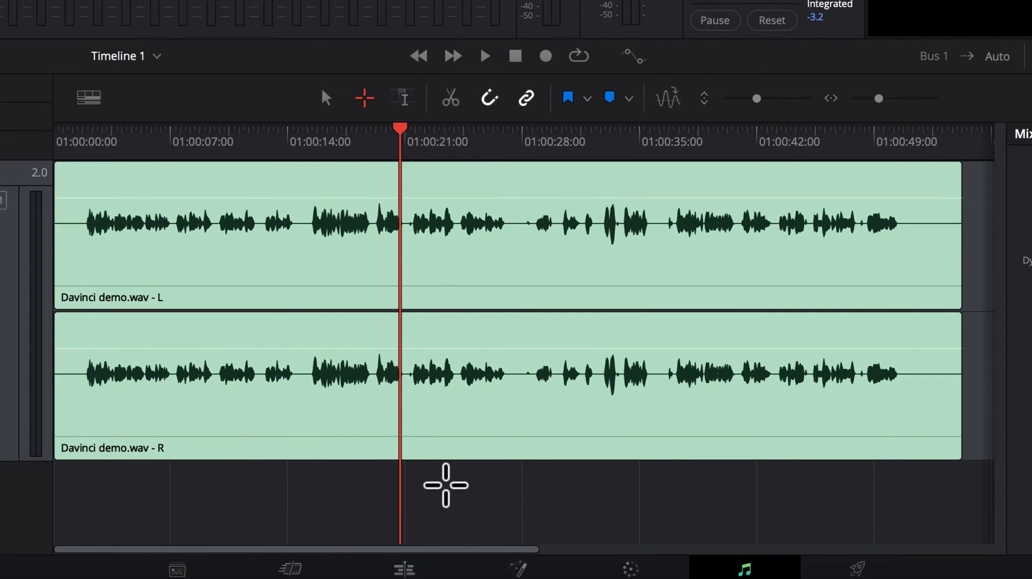
mouse_move(304, 480)
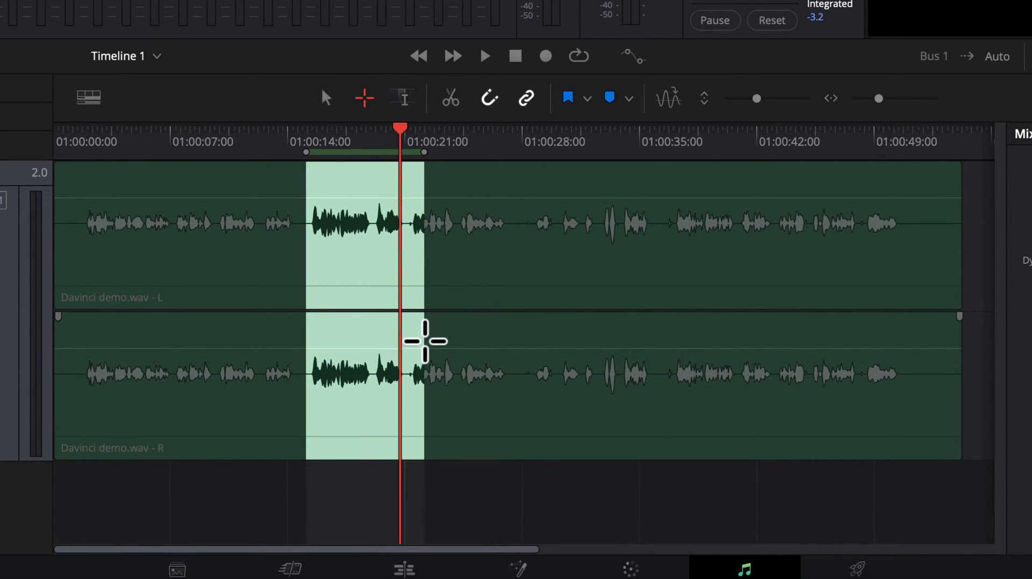
Enable Loop in the Fairlight transport, play the marked range, then stop playback
click(578, 55)
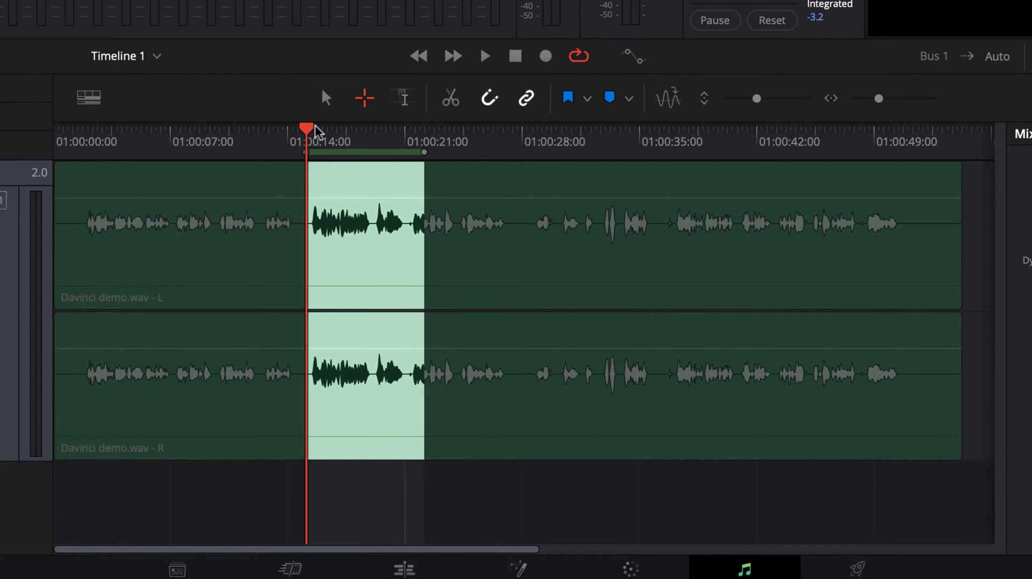
mouse_move(485, 59)
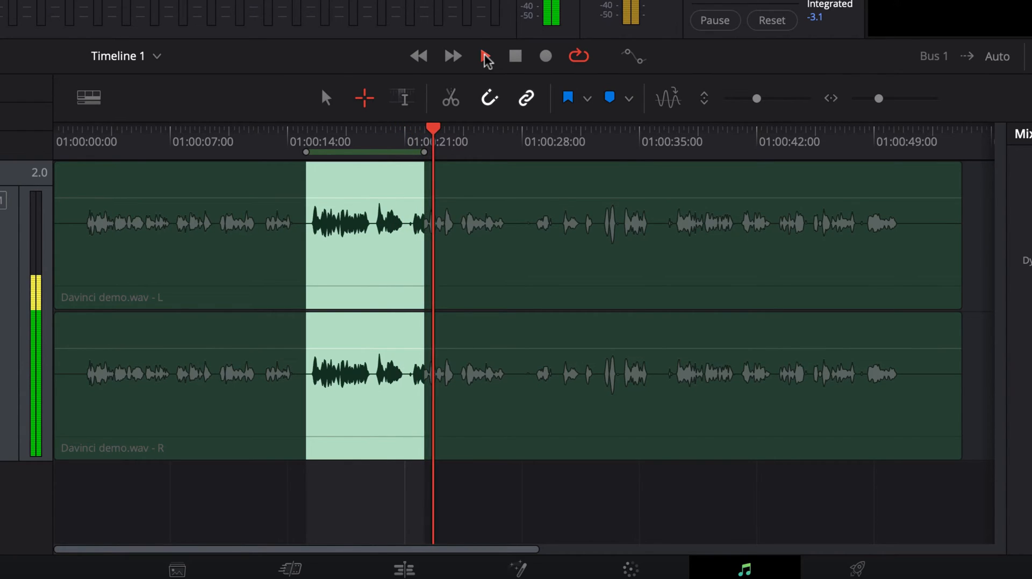
click(484, 56)
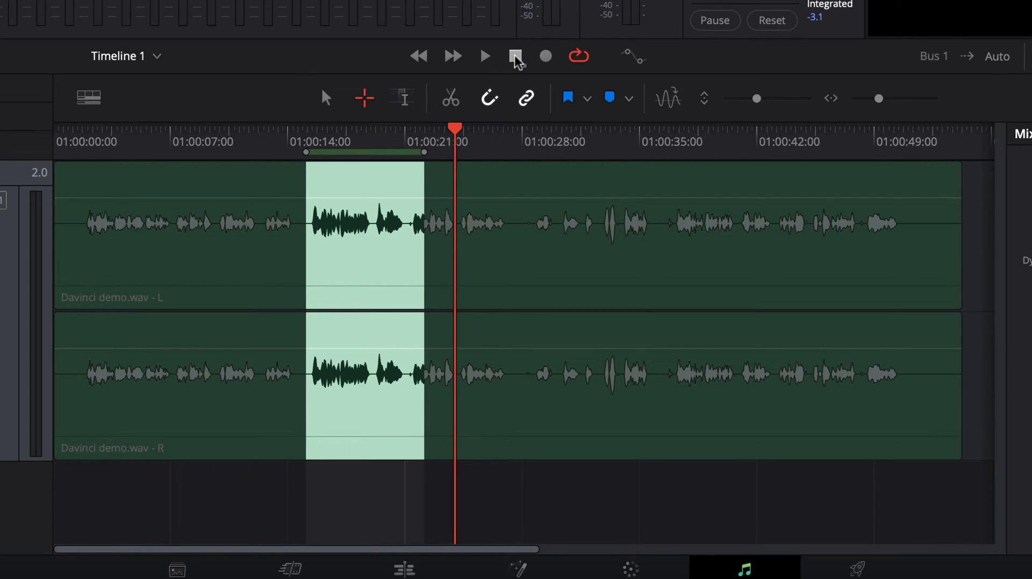
Restart looped playback of the selected audio range with Alt+/
key(alt+/)
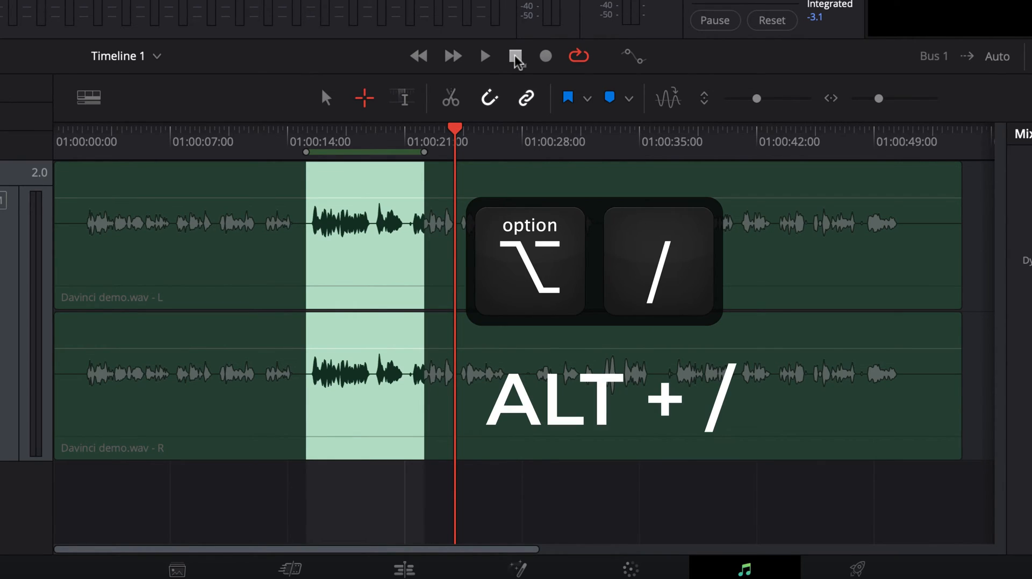